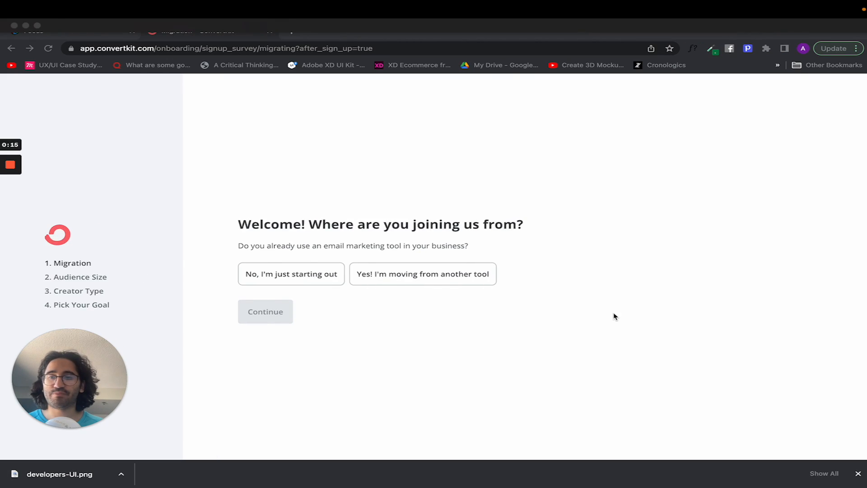
mouse_move(436, 211)
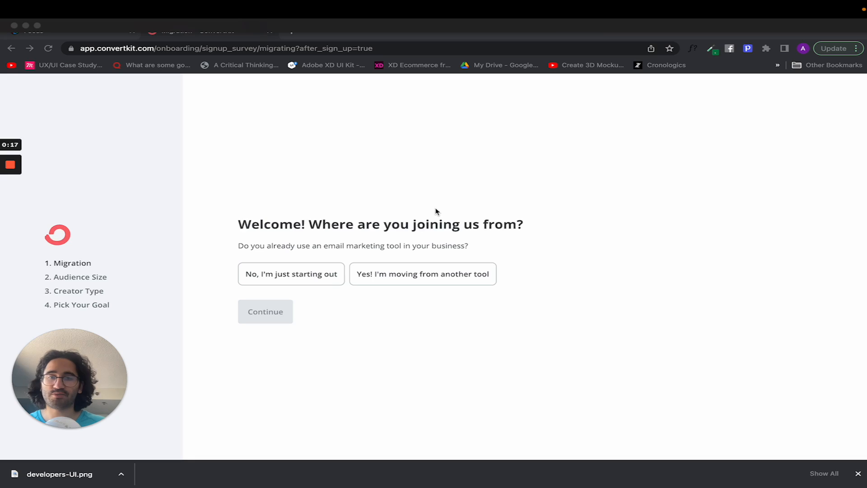
- Answer 'No, I'm just starting out' and set the audience size to 1 to 1,000
click(290, 273)
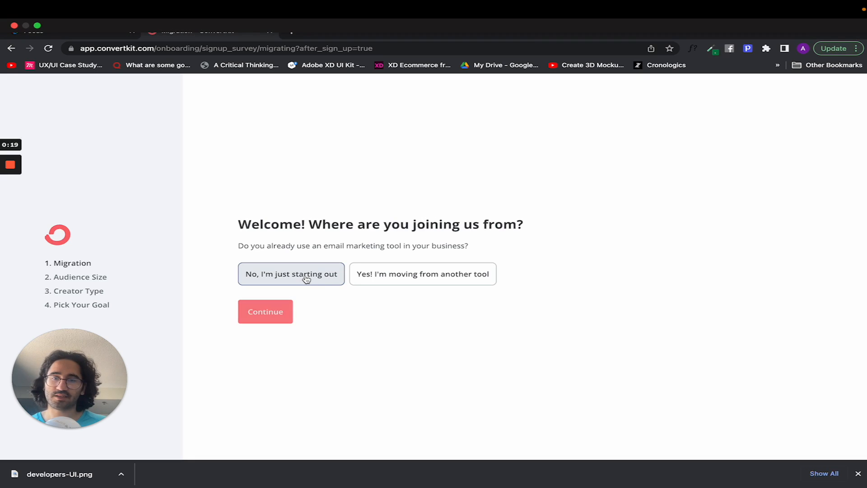
click(265, 311)
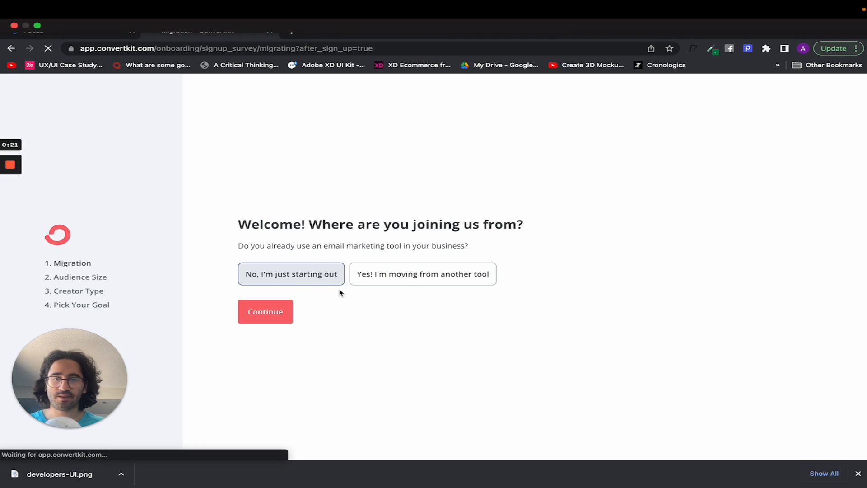
click(264, 312)
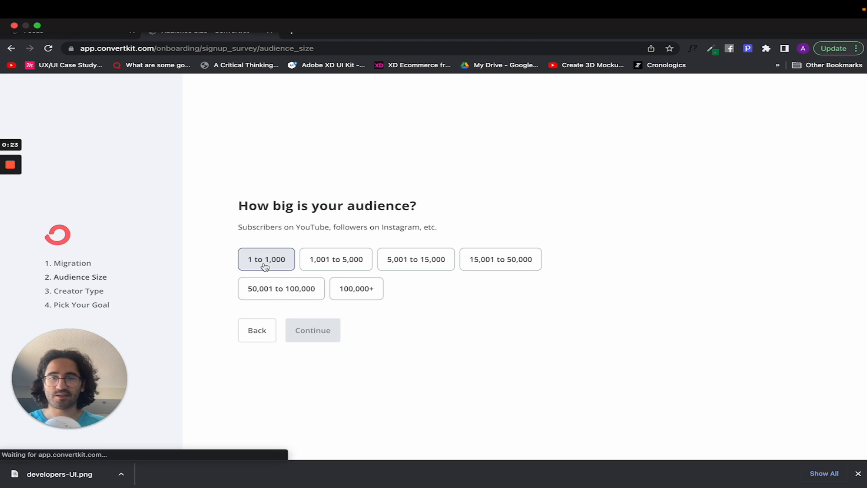
click(312, 331)
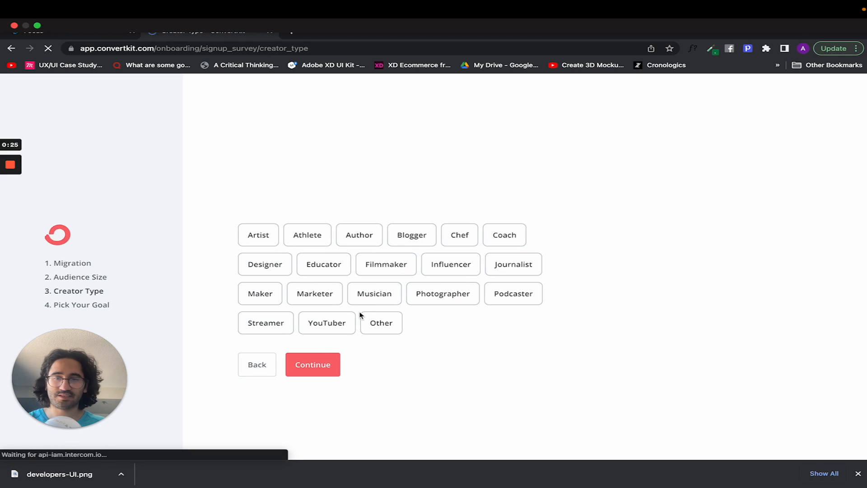
- Select Designer and YouTuber as creator types and submit the survey
click(326, 322)
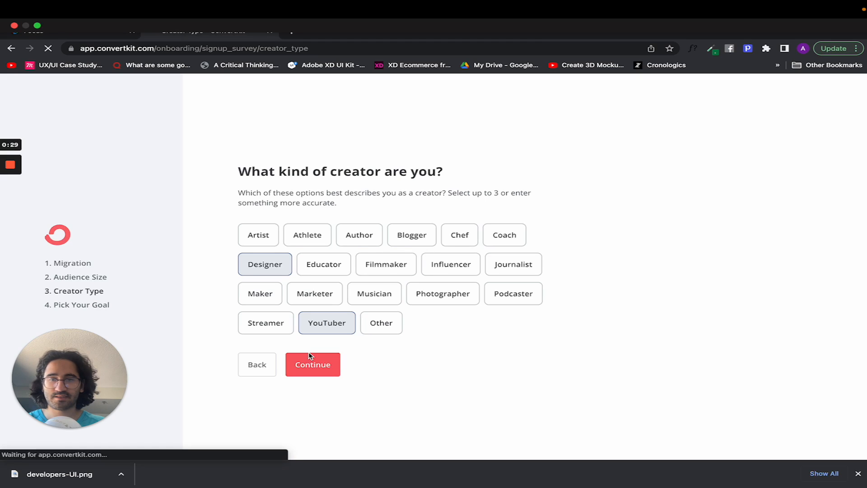
click(313, 364)
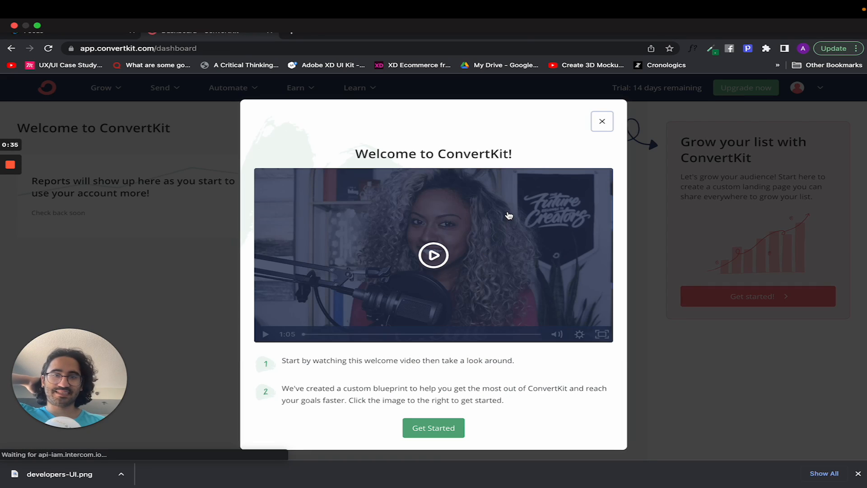
mouse_move(396, 336)
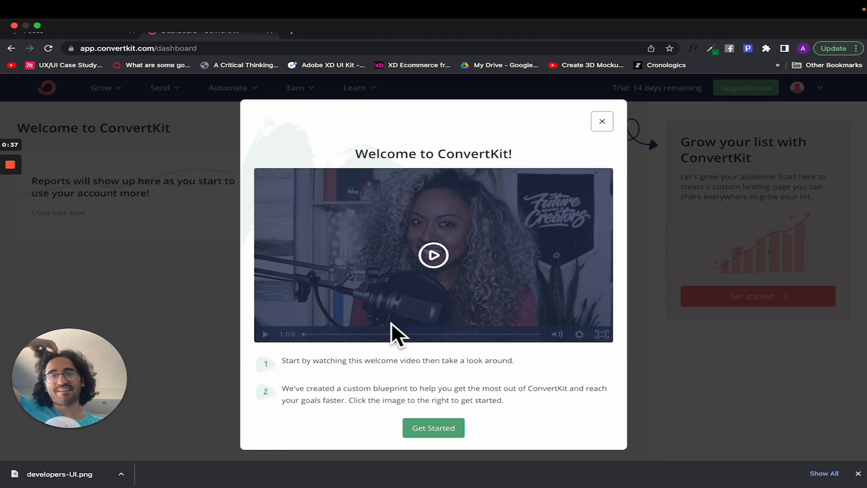
mouse_move(467, 223)
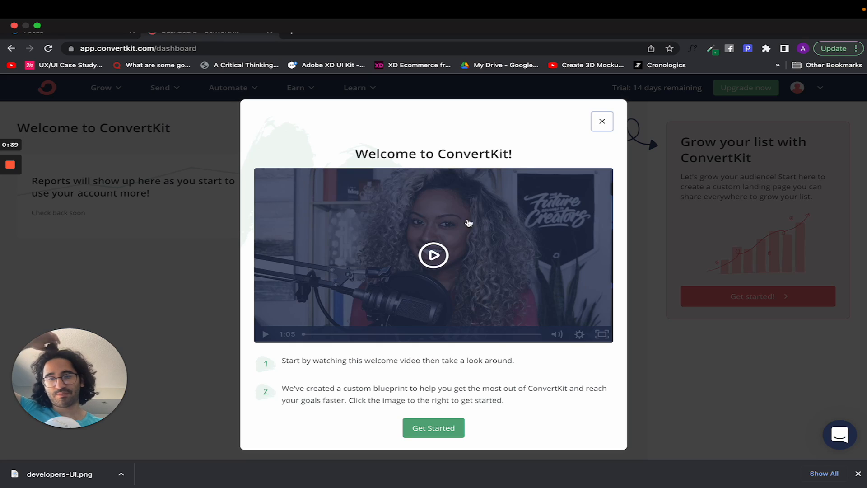
- Dismiss the Welcome to ConvertKit video popup to reveal the dashboard
click(601, 121)
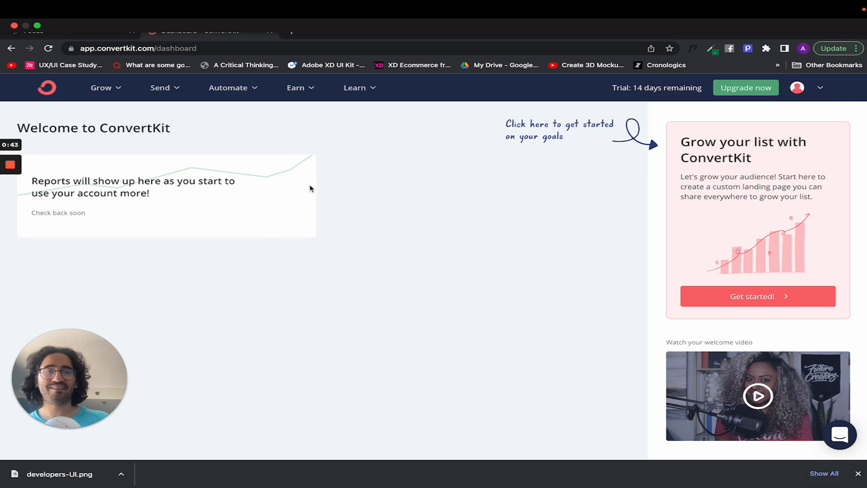
mouse_move(726, 255)
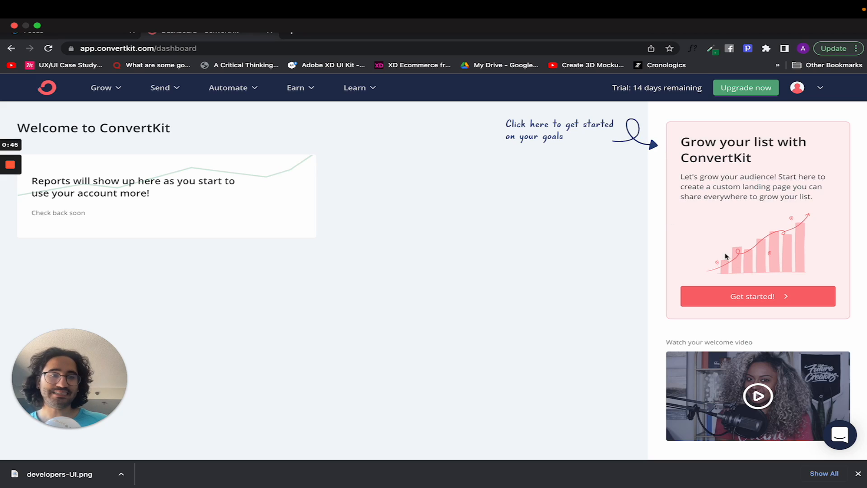
- Review the five-step Grow your list guide, from landing page to automated welcome sequence
click(758, 296)
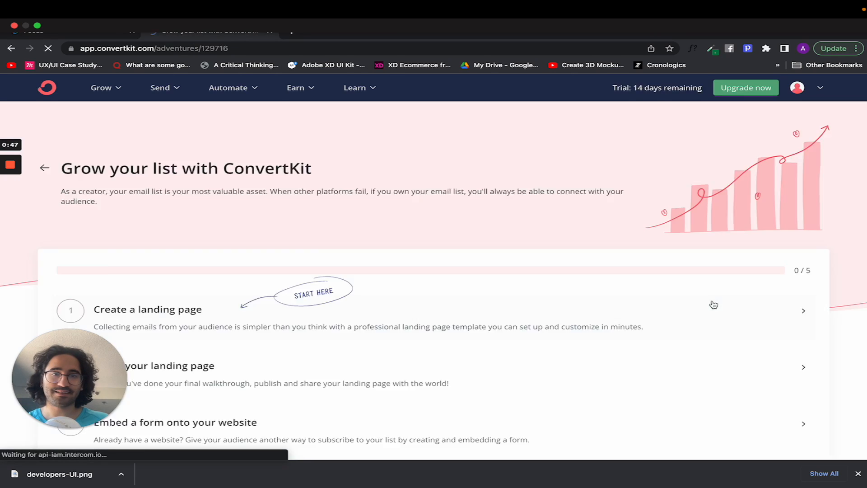
scroll(down, 3)
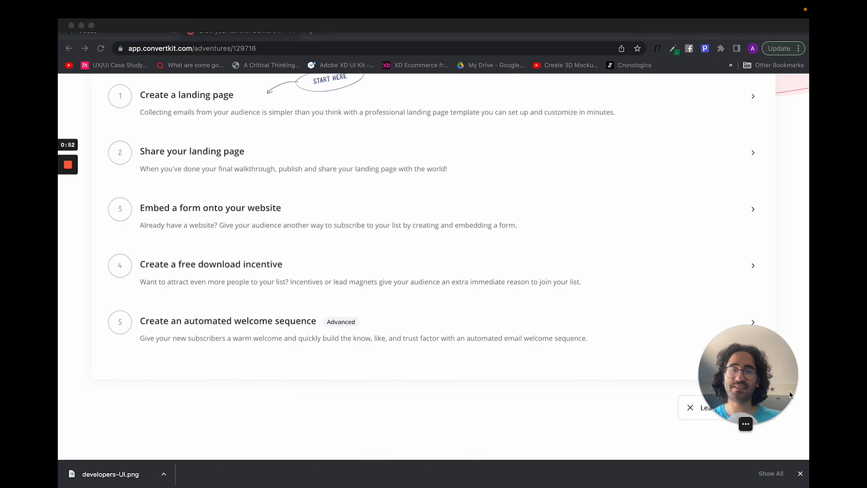
scroll(up, 3)
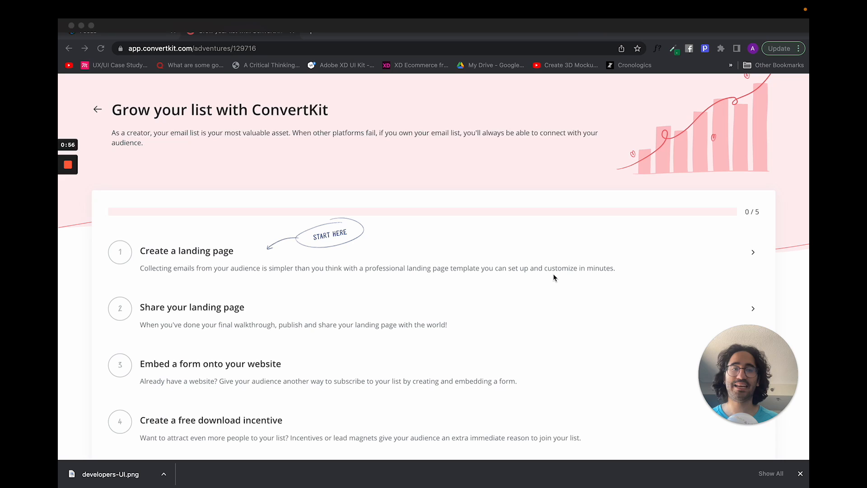
mouse_move(77, 138)
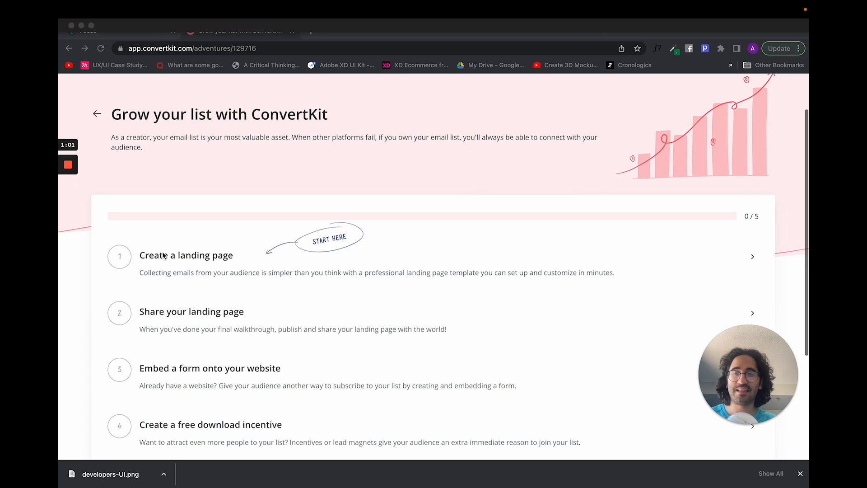
mouse_move(151, 260)
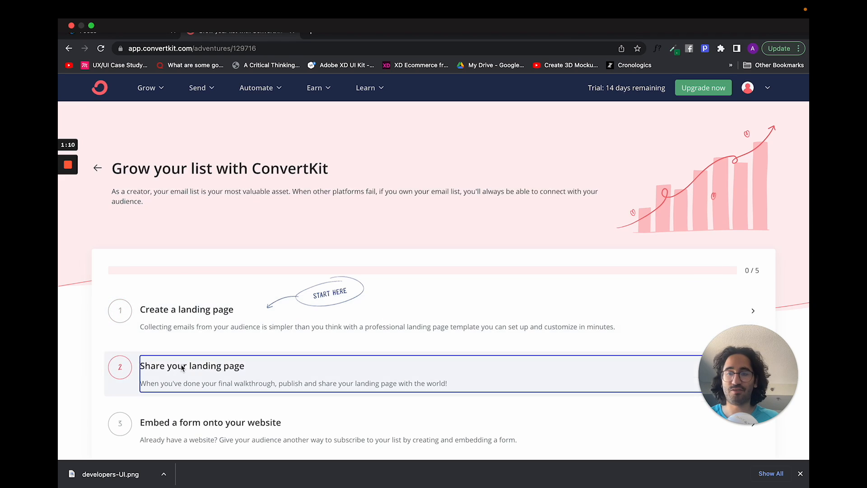
scroll(down, 3)
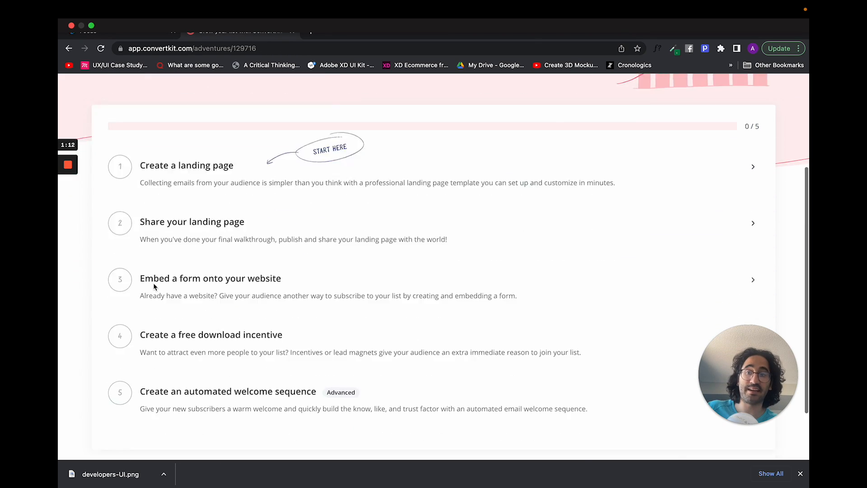
scroll(down, 3)
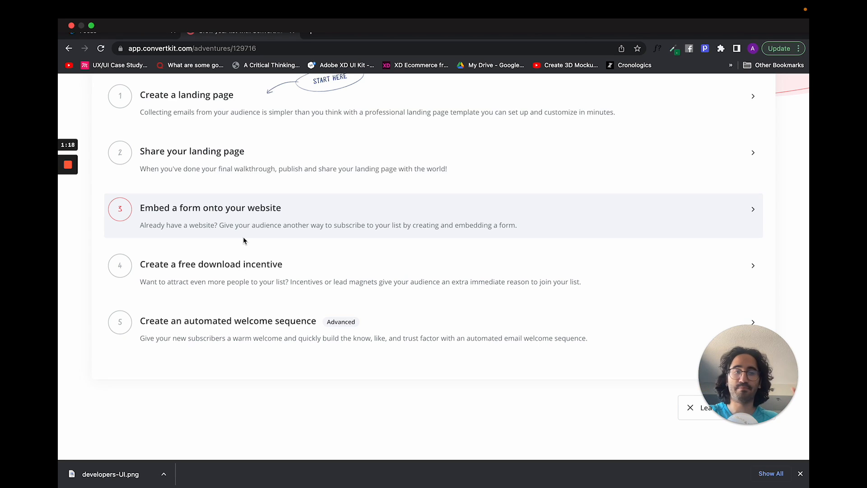
scroll(up, 3)
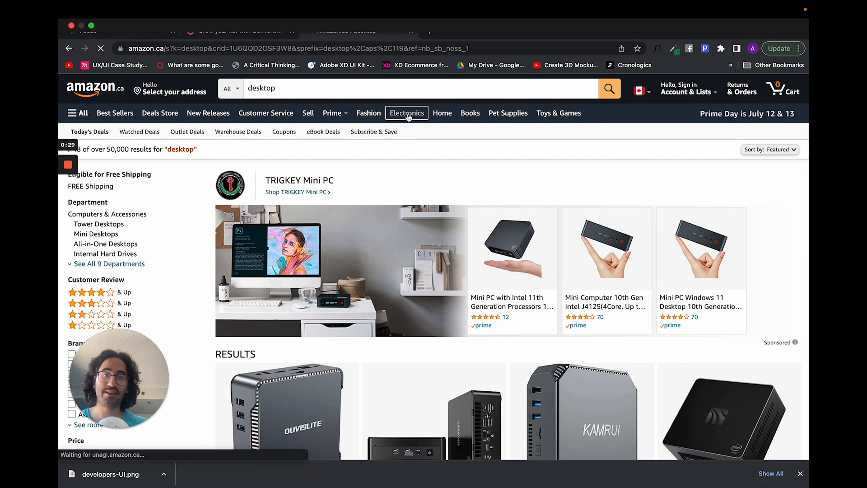
click(406, 112)
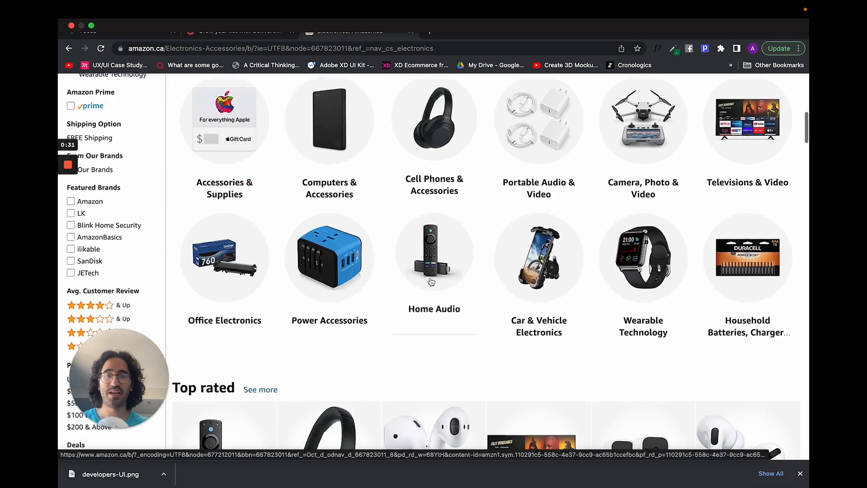
scroll(up, 3)
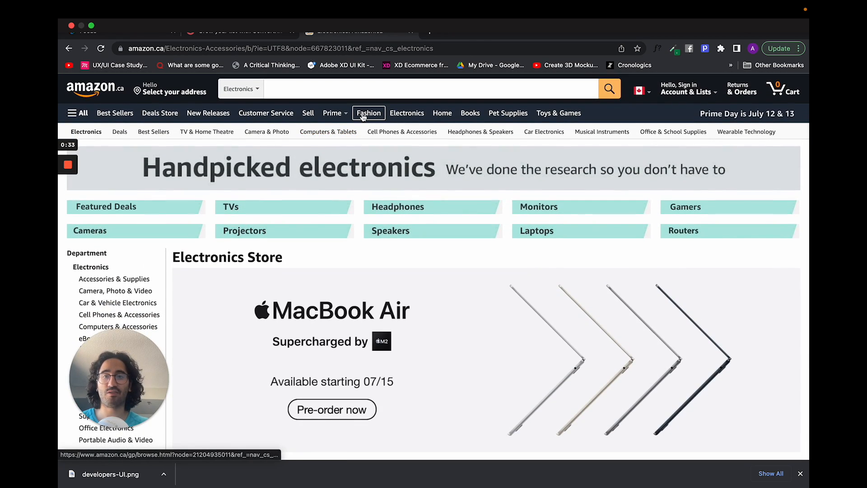
click(368, 113)
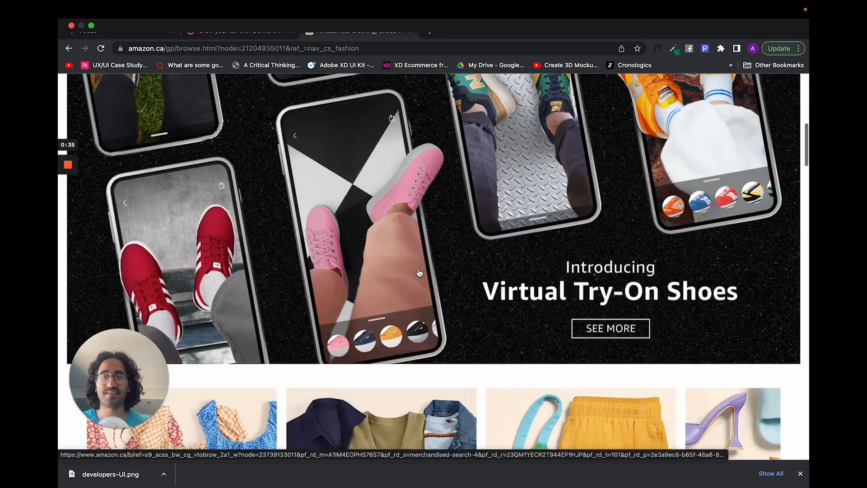
scroll(down, 3)
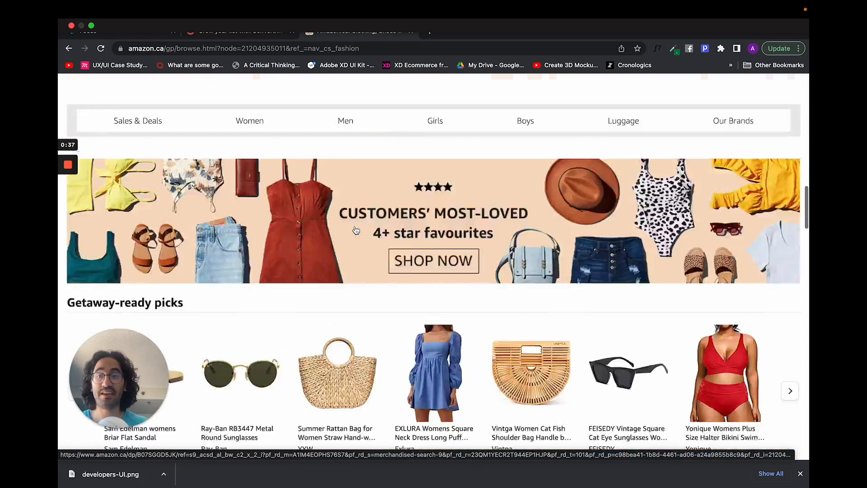
click(94, 88)
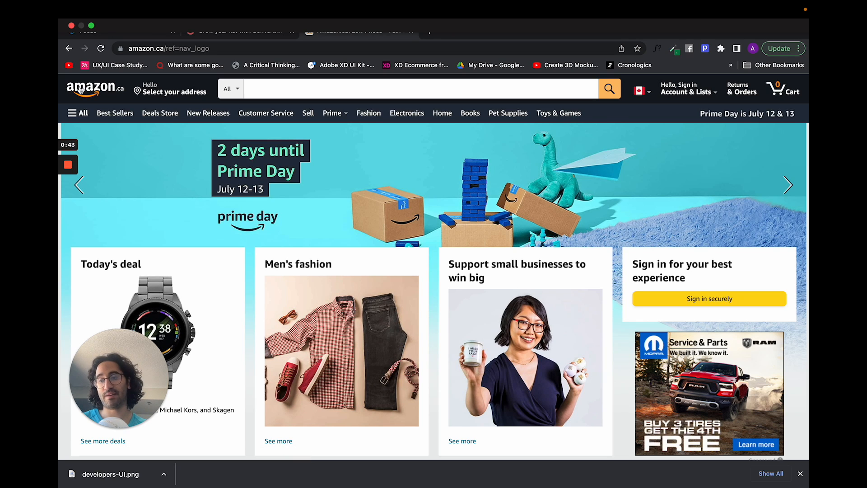
click(787, 184)
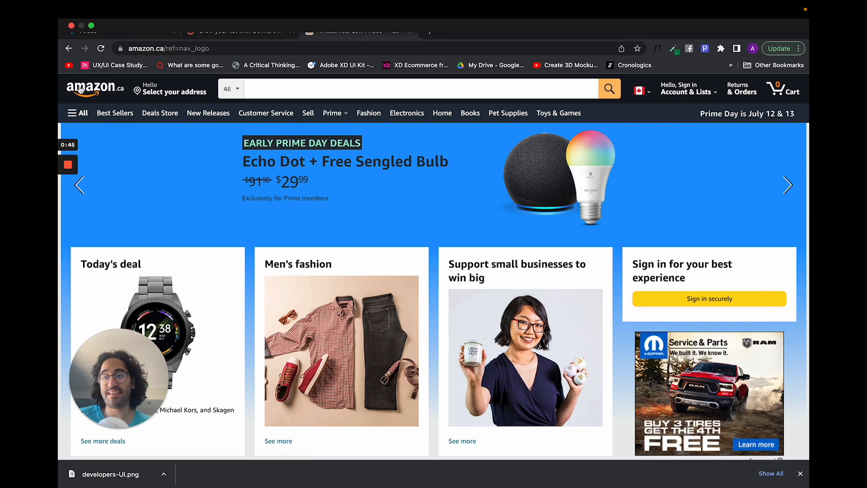
scroll(down, 3)
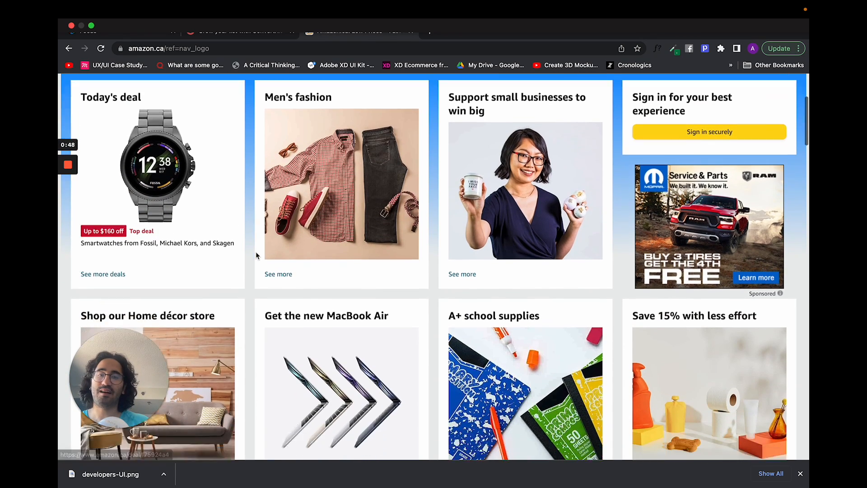
scroll(up, 3)
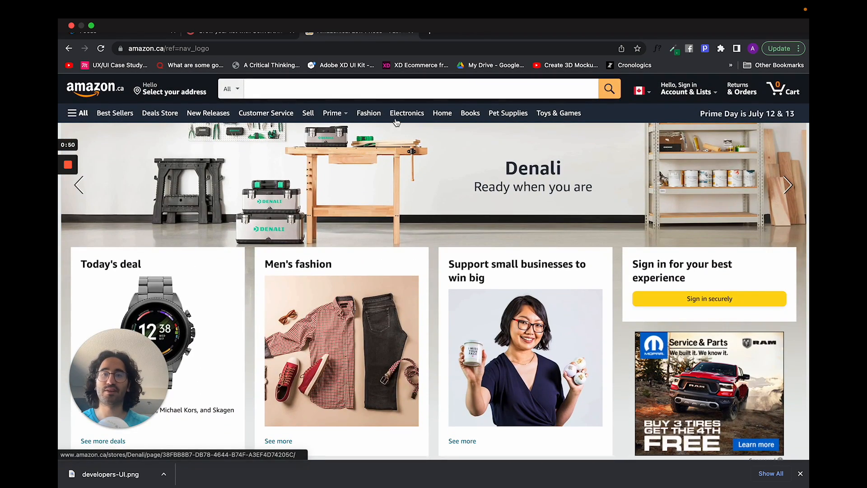
click(406, 113)
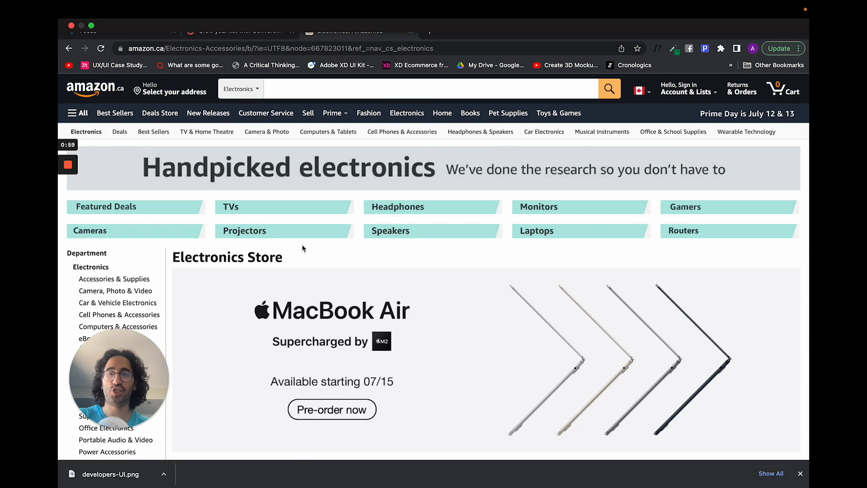
- Browse the Electronics department list and featured categories, then return to the Amazon.ca home page
scroll(down, 3)
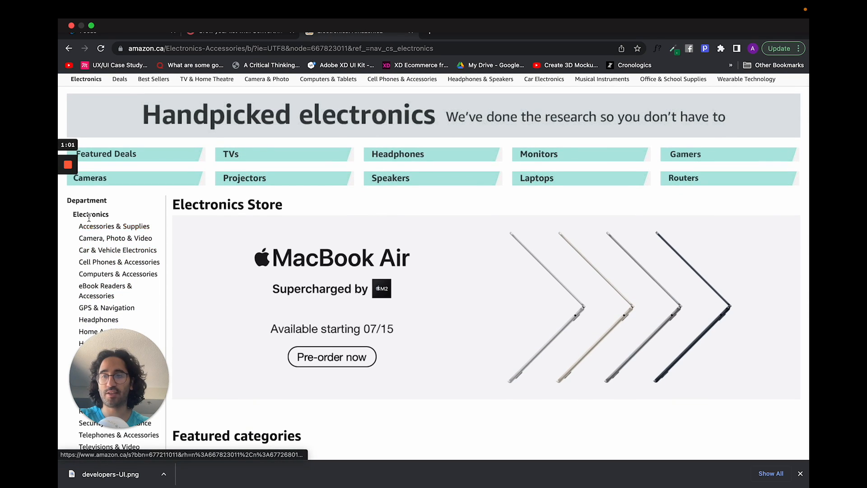
scroll(down, 3)
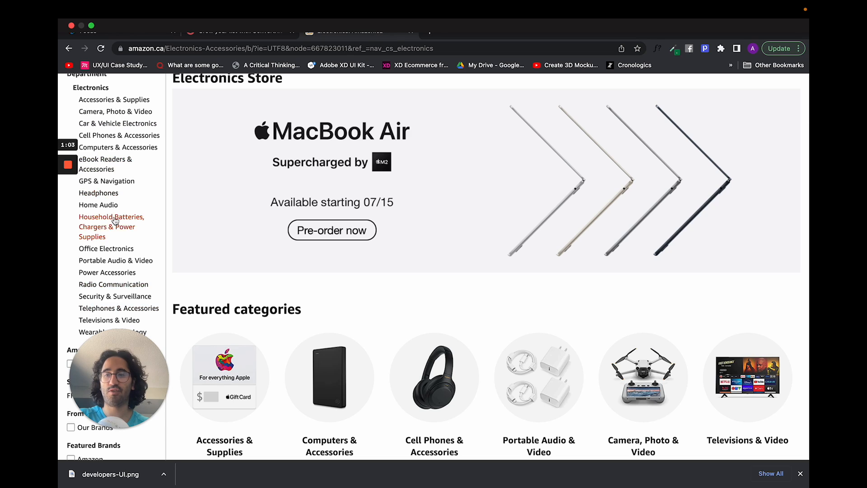
scroll(up, 3)
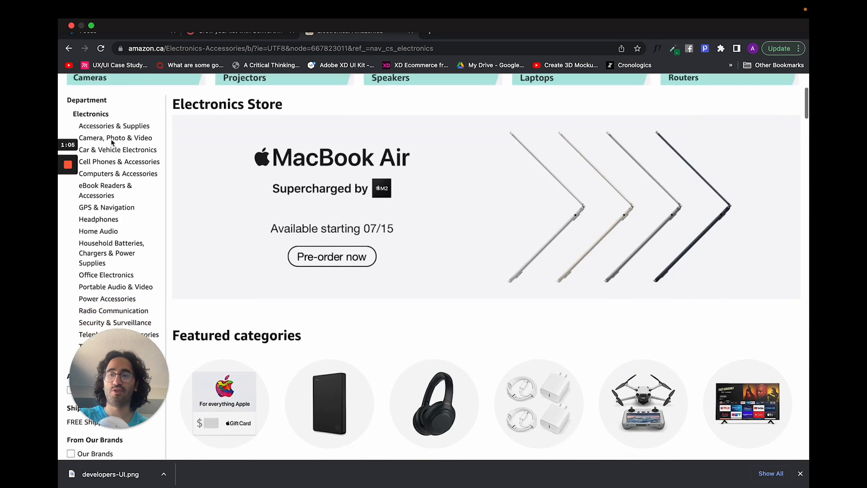
scroll(down, 3)
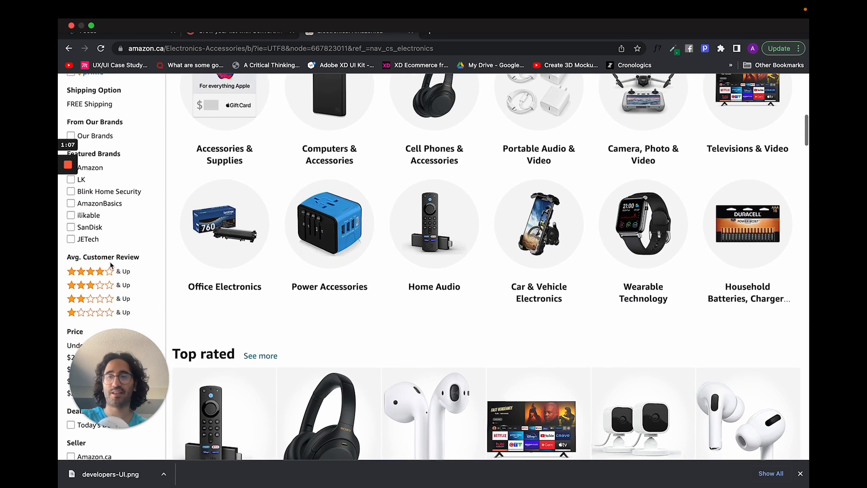
scroll(up, 3)
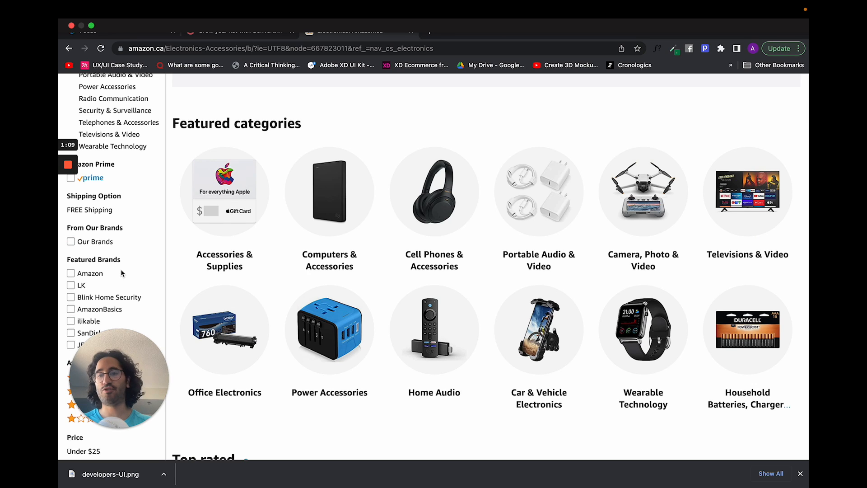
scroll(up, 3)
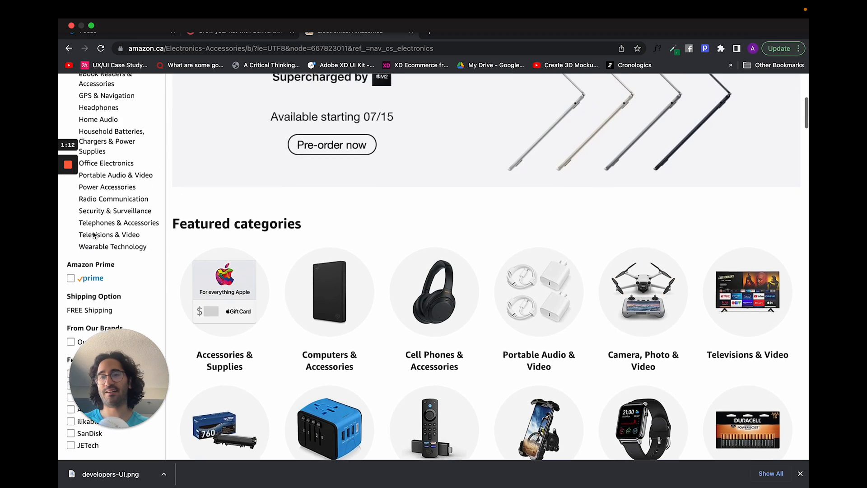
scroll(up, 3)
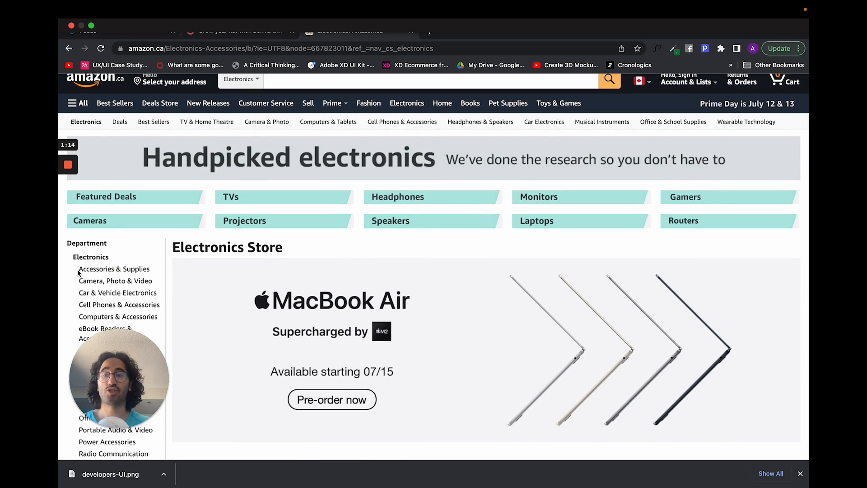
scroll(down, 3)
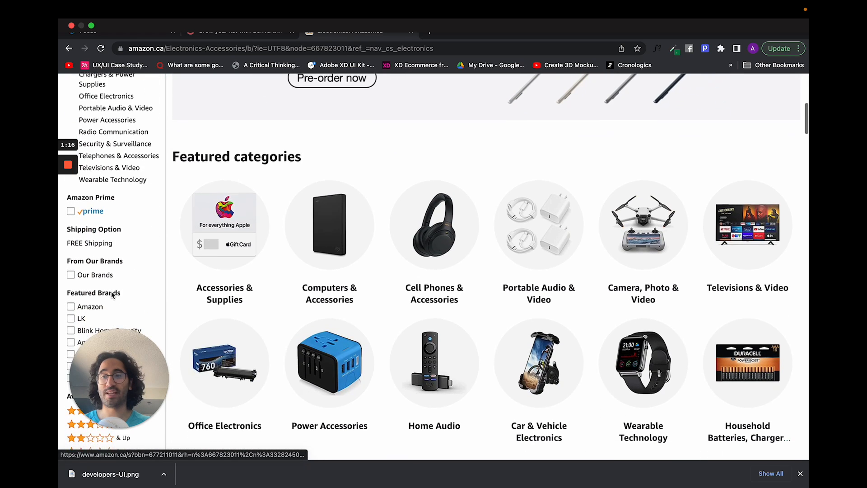
scroll(up, 3)
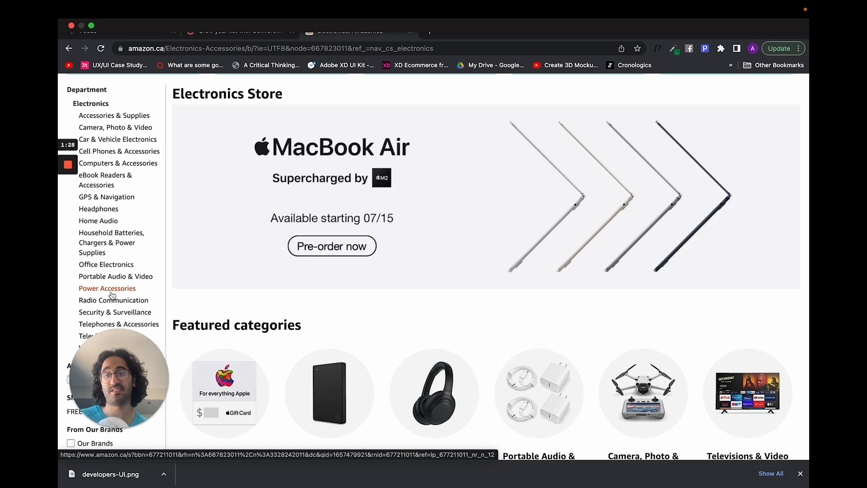
scroll(up, 3)
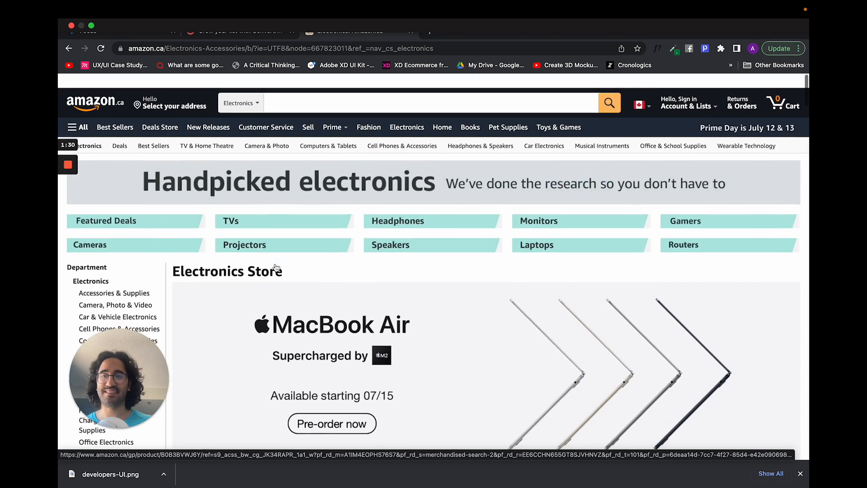
click(95, 89)
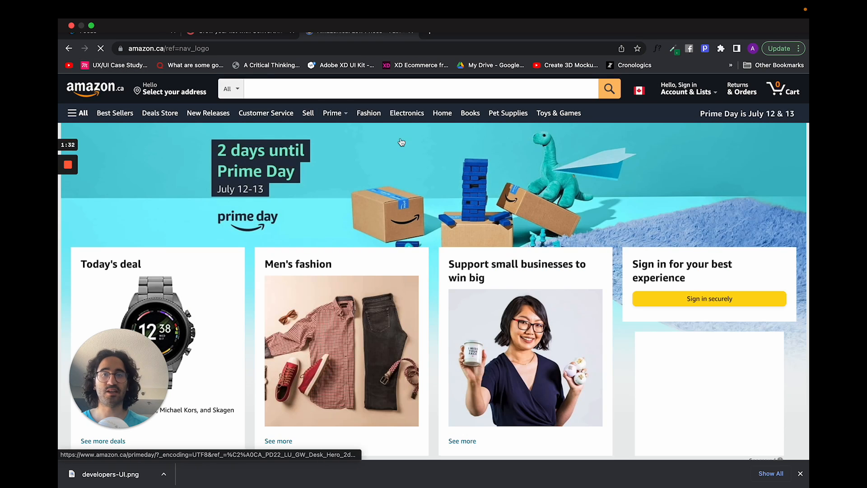